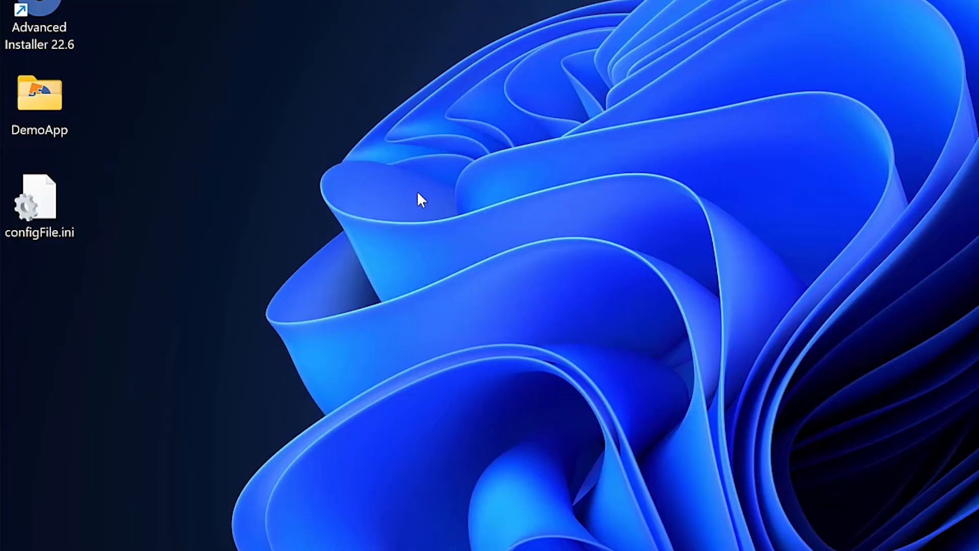
- Open configFile.ini from the desktop in Notepad++ to review its sections
right_click(40, 200)
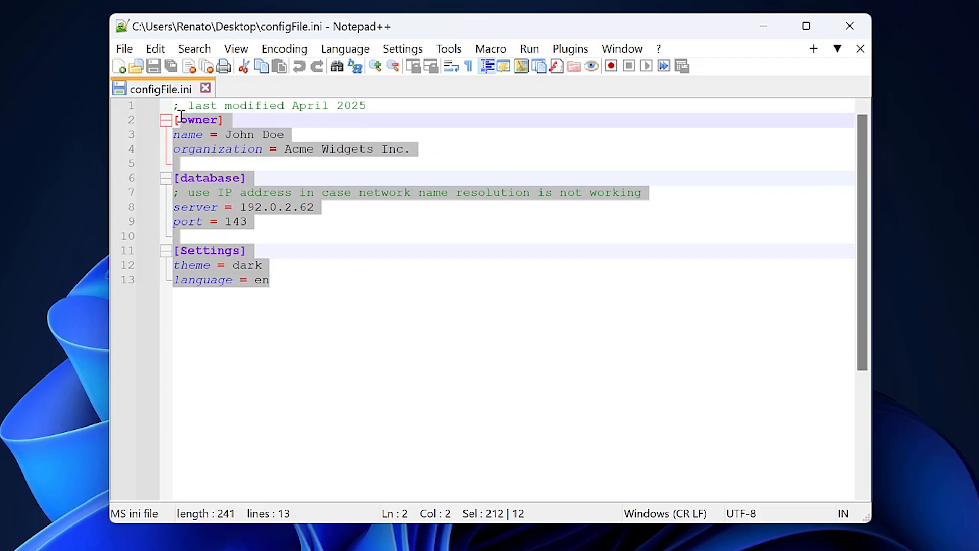
- Switch from Notepad++ to the DemoApp project in Advanced Installer
left_click(269, 279)
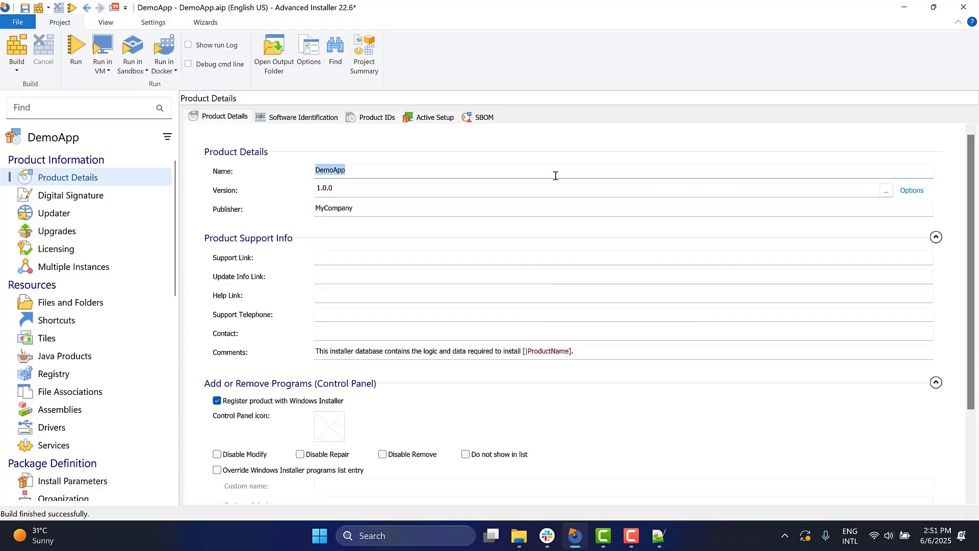
- Go to the project's Files and Folders page targeting the Application Folder
left_click(555, 171)
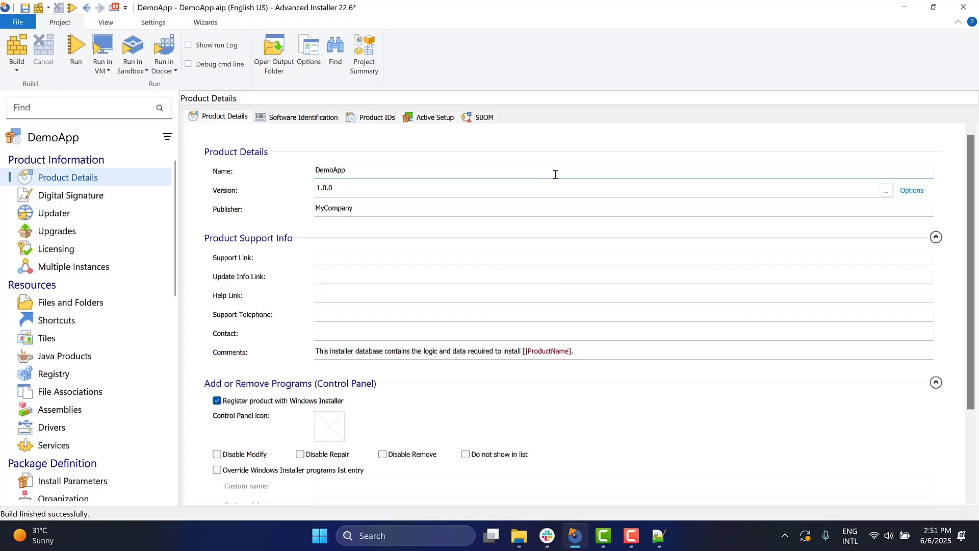
left_click(344, 171)
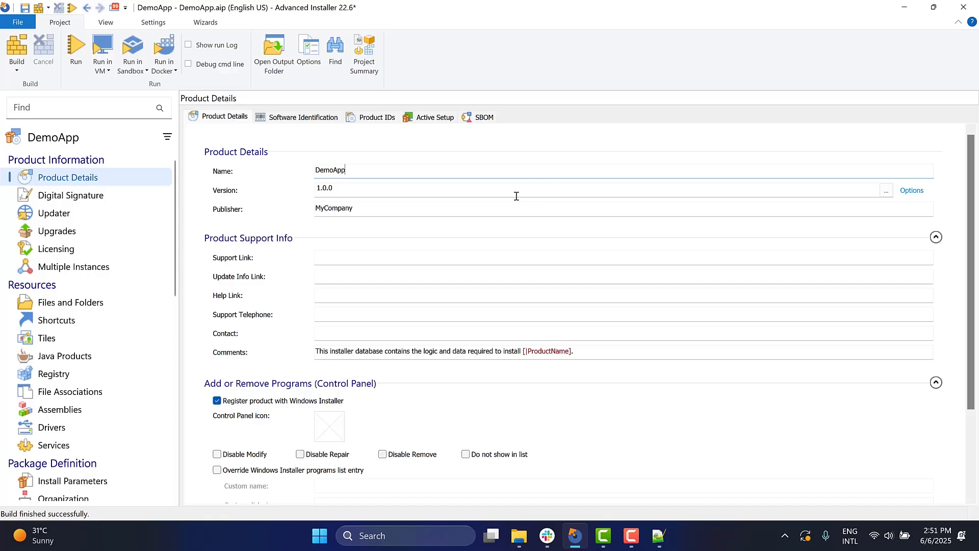
left_click(69, 302)
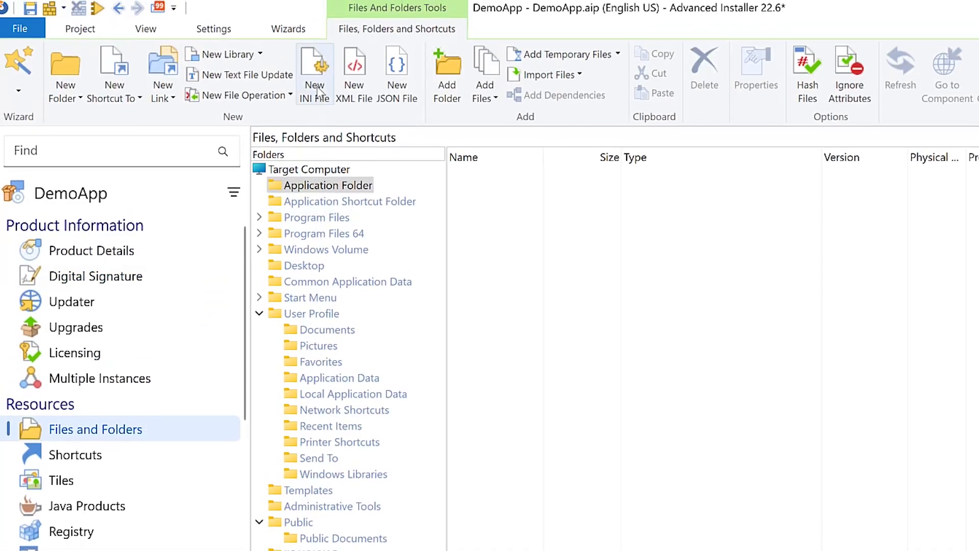
- Start a new INI file and add Settings and General sections, selecting Settings for entries
left_click(315, 72)
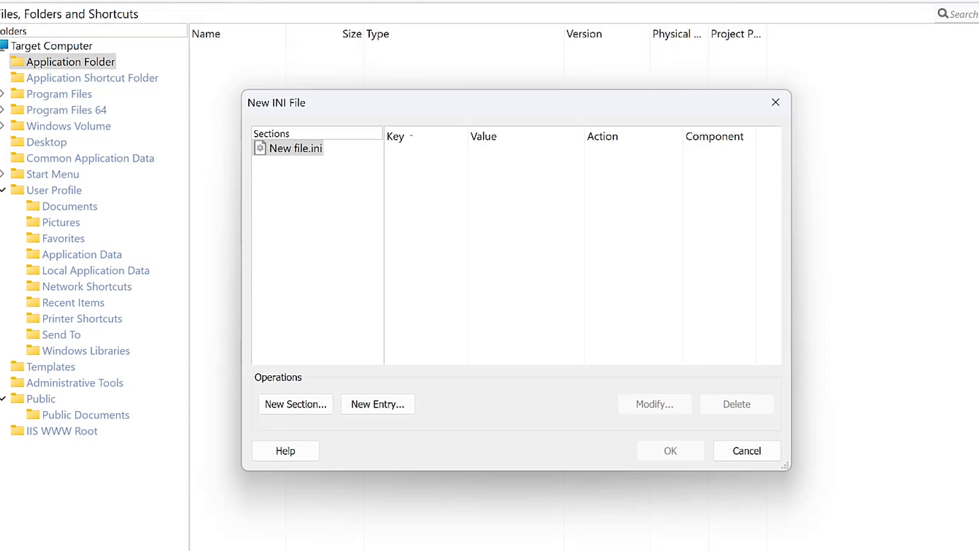
mouse_move(460, 214)
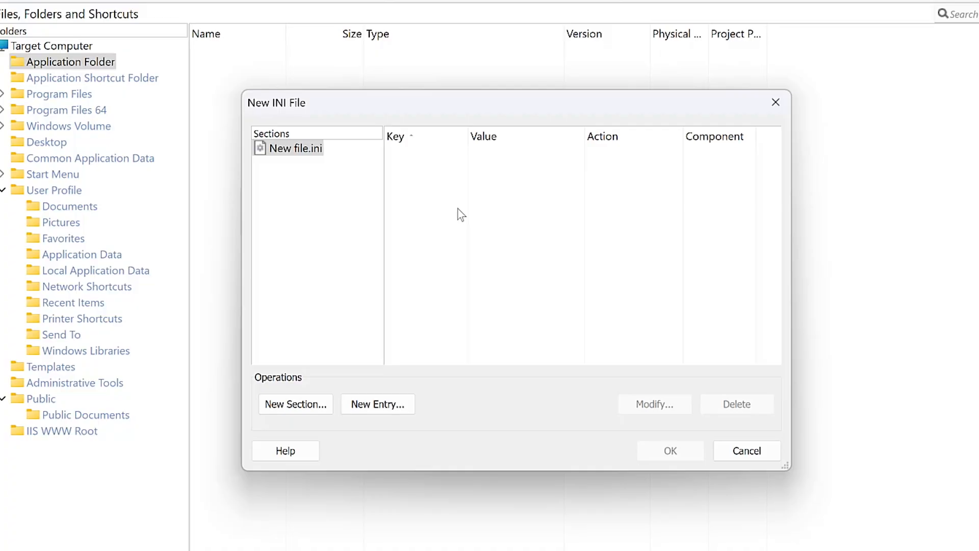
left_click(295, 404)
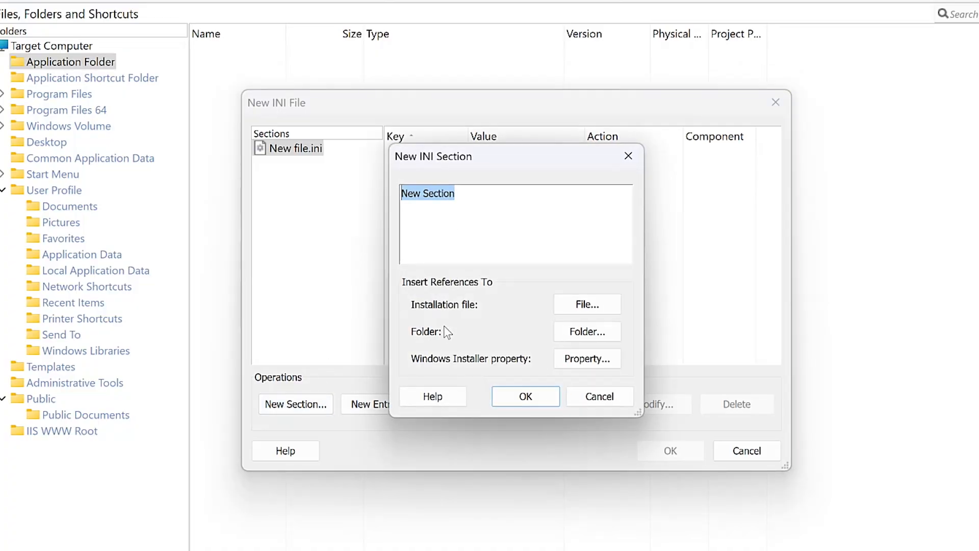
type("Settings")
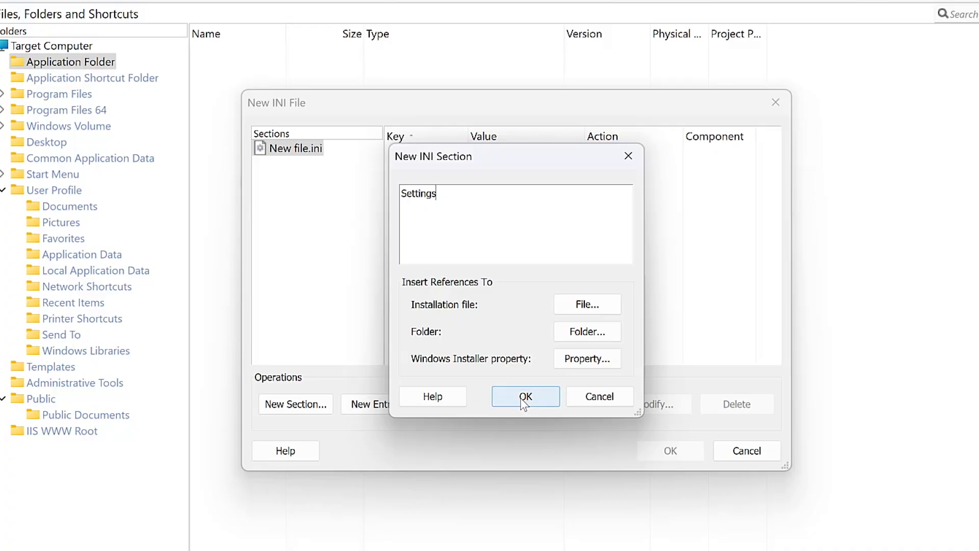
left_click(525, 396)
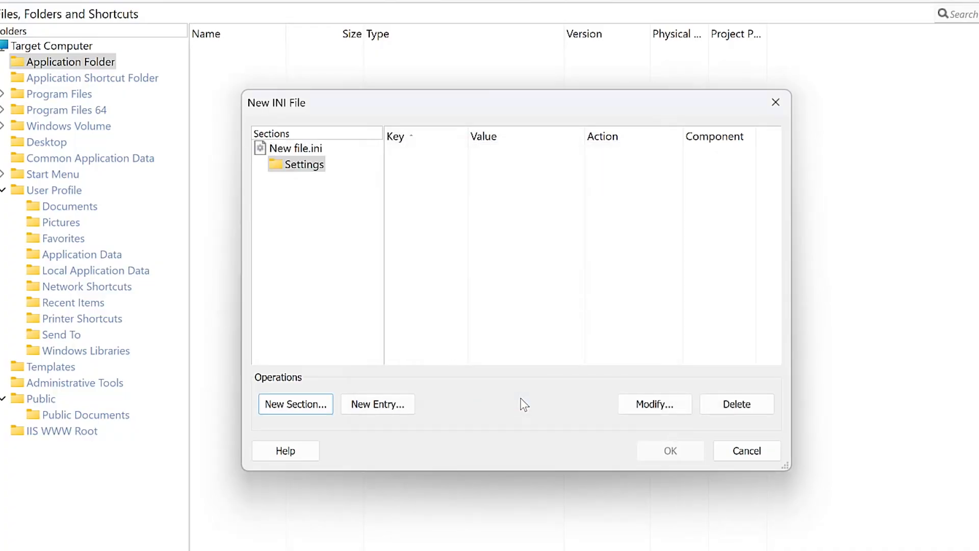
left_click(295, 404)
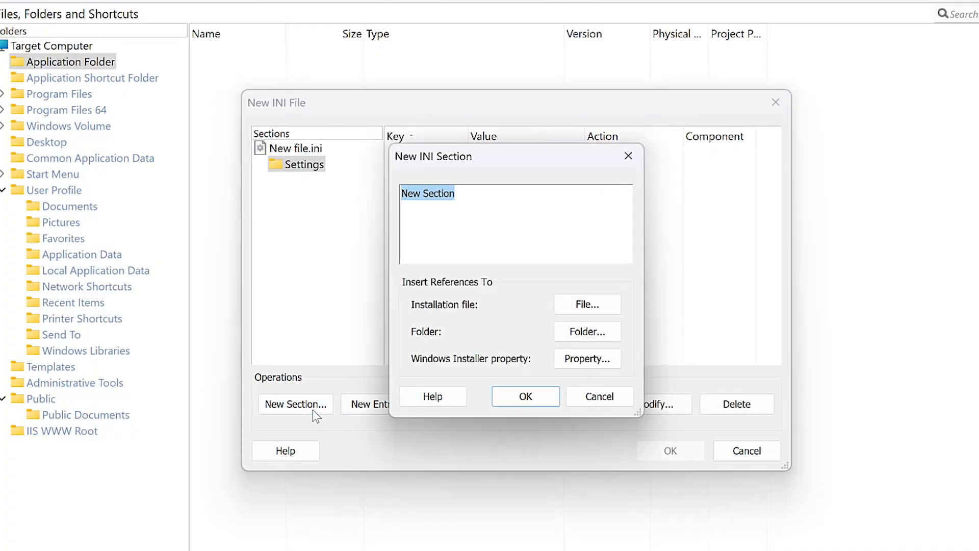
type("Genera")
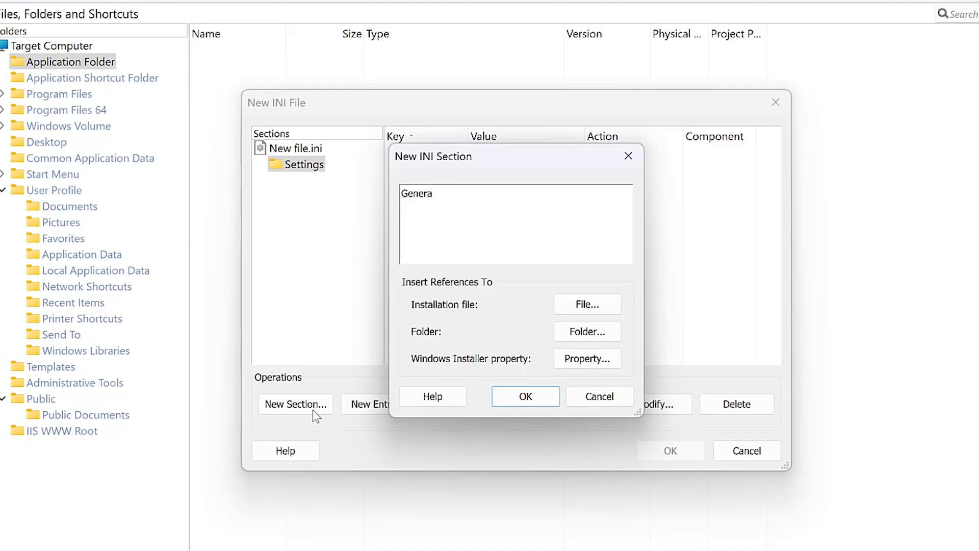
left_click(524, 396)
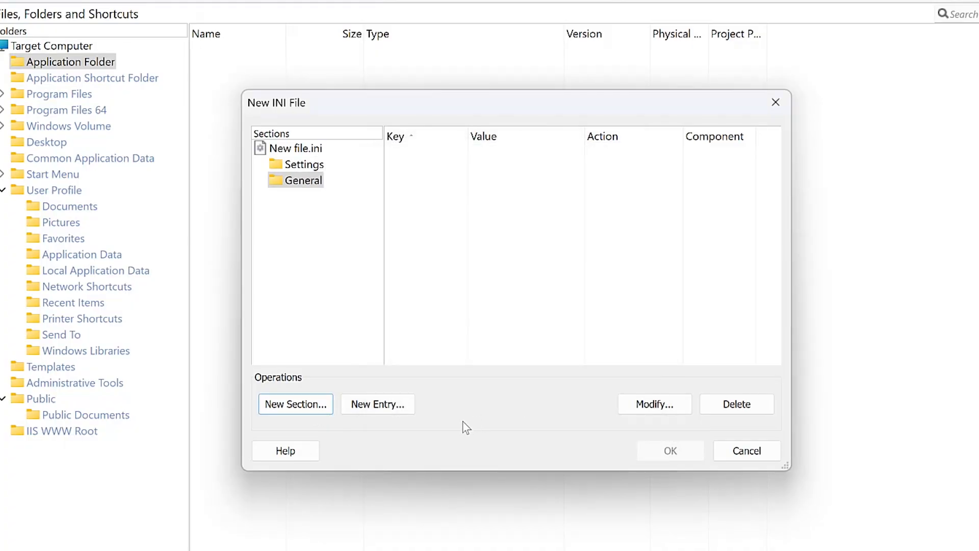
left_click(305, 163)
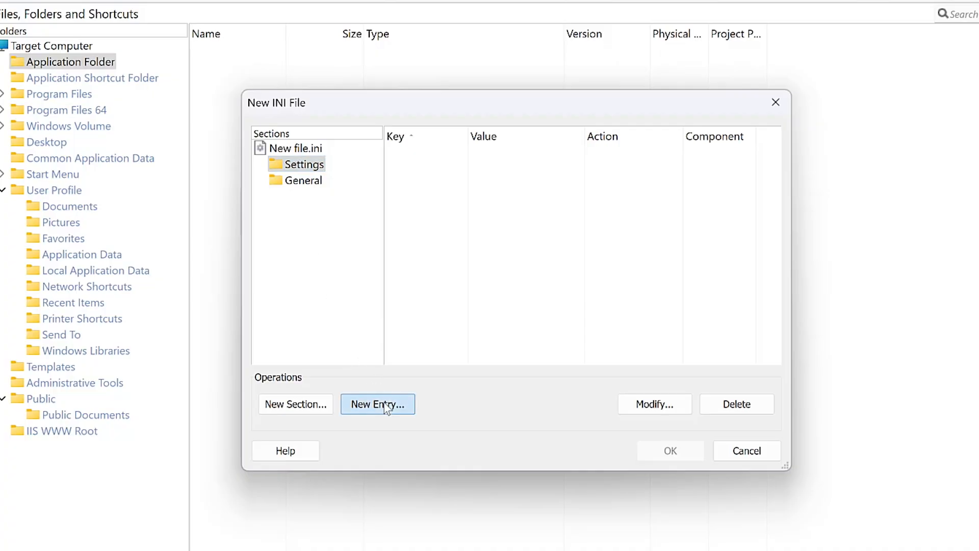
- Add the language=en entry under Settings and create the INI file in the Application Folder
left_click(377, 403)
type("languag")
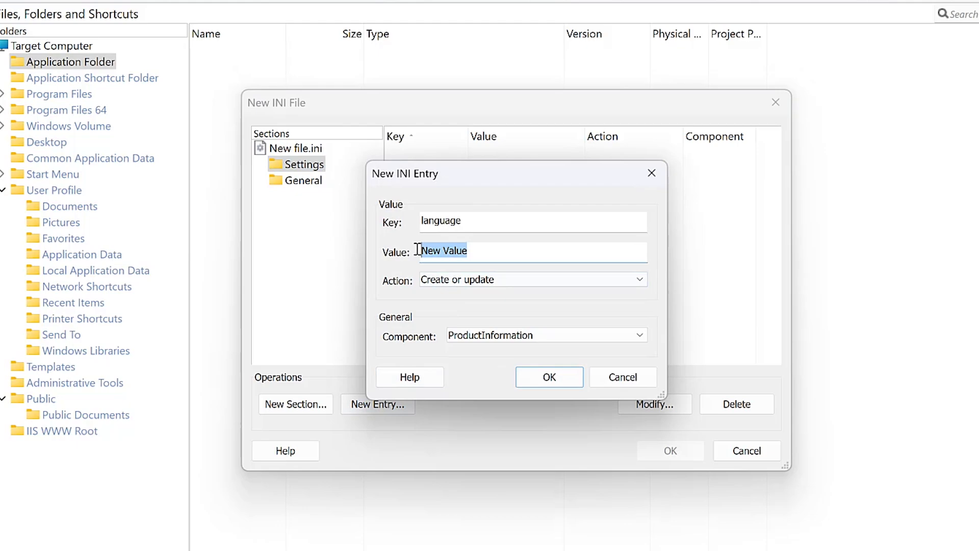
type("en")
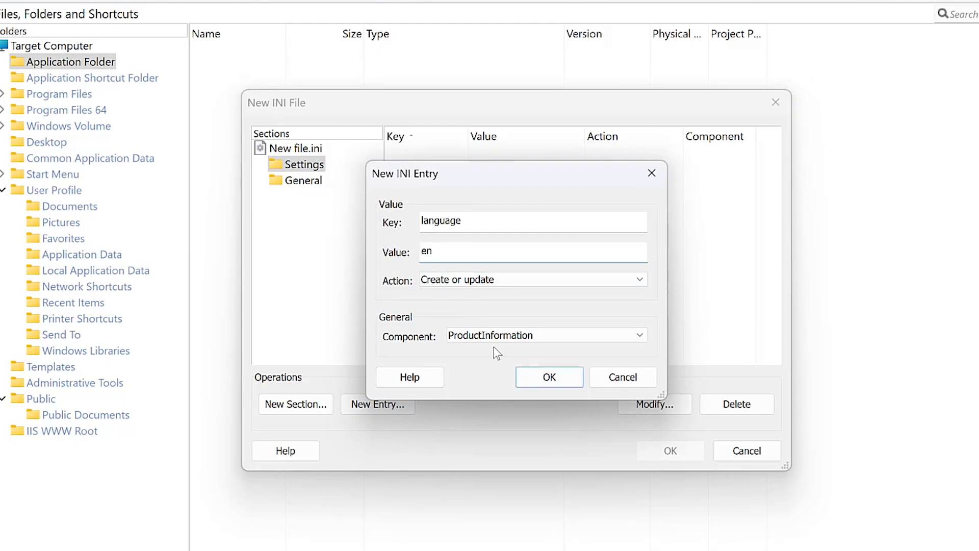
left_click(549, 376)
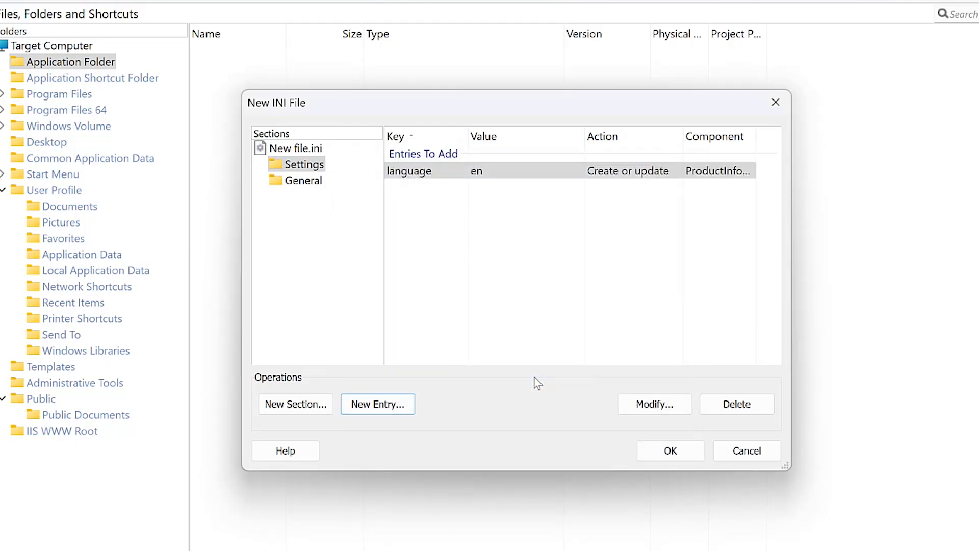
mouse_move(586, 410)
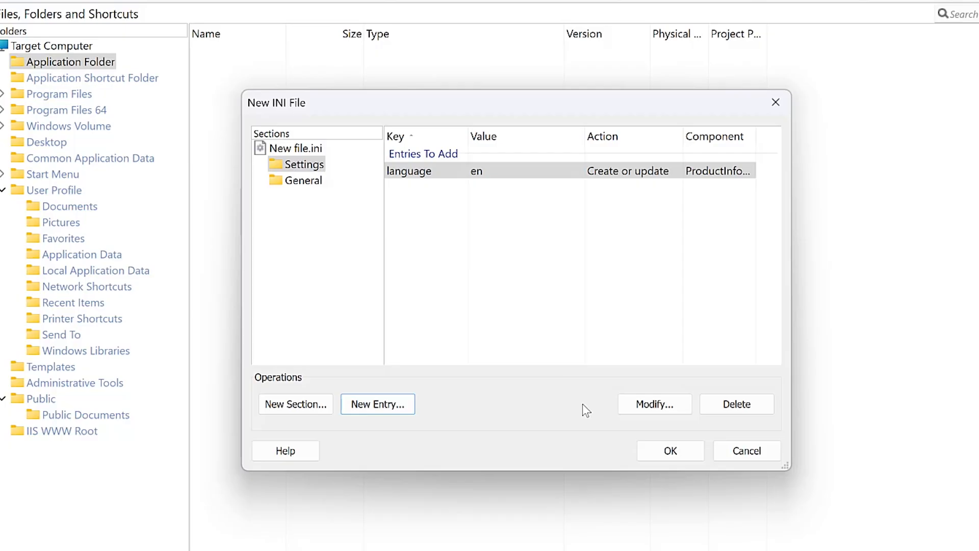
left_click(668, 450)
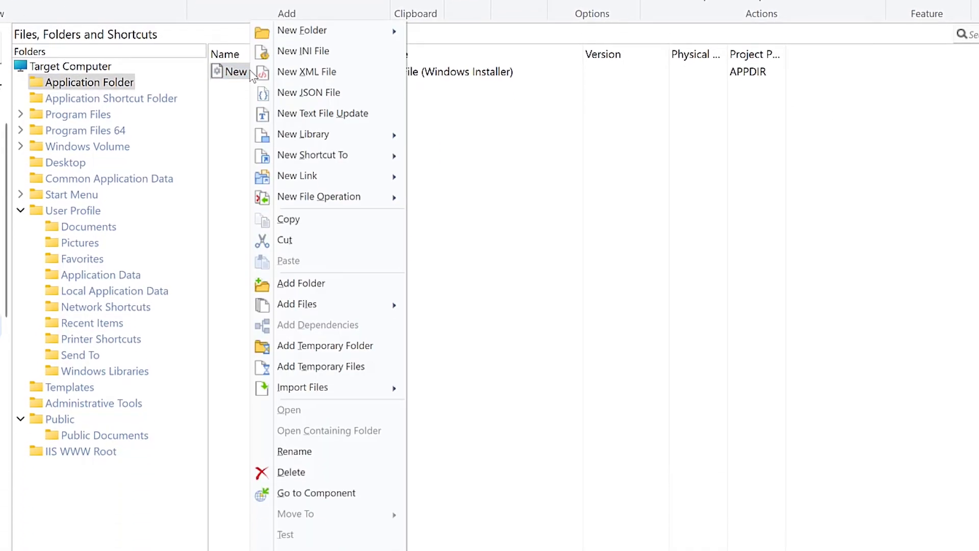
mouse_move(293, 449)
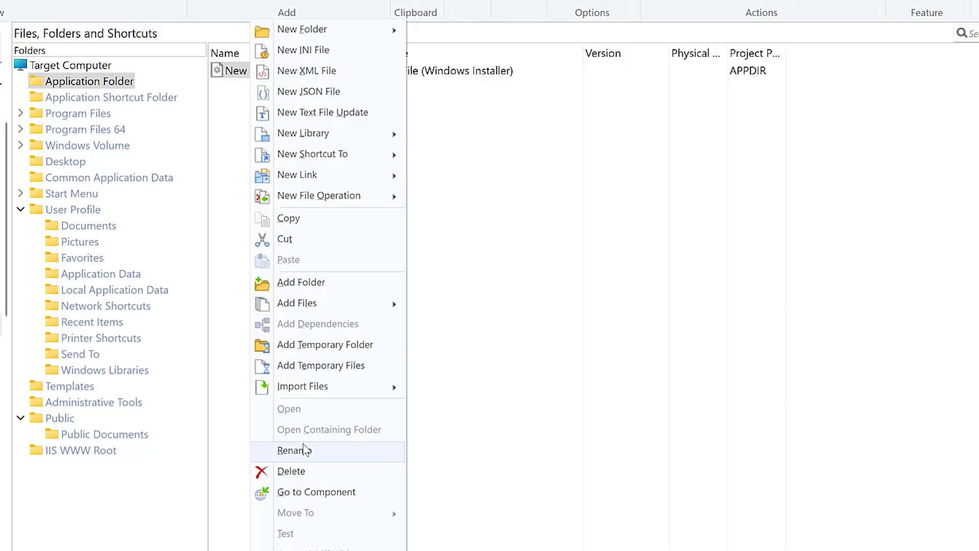
- Rename the new INI file to config.ini
left_click(293, 449)
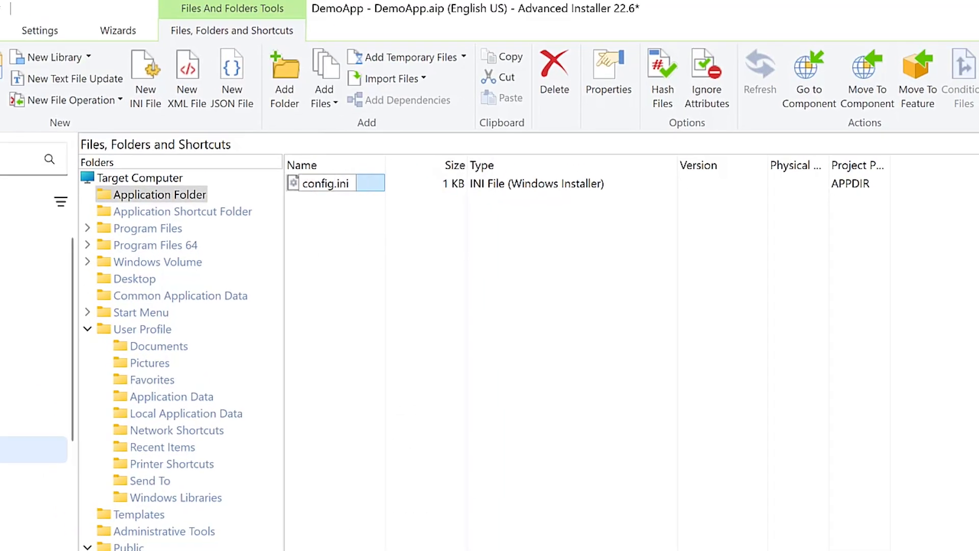
left_click(374, 465)
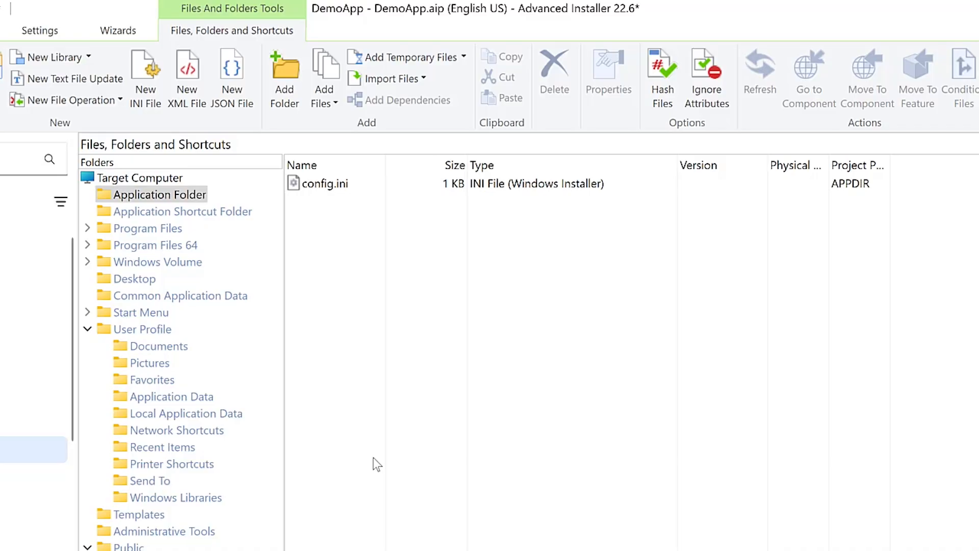
mouse_move(416, 93)
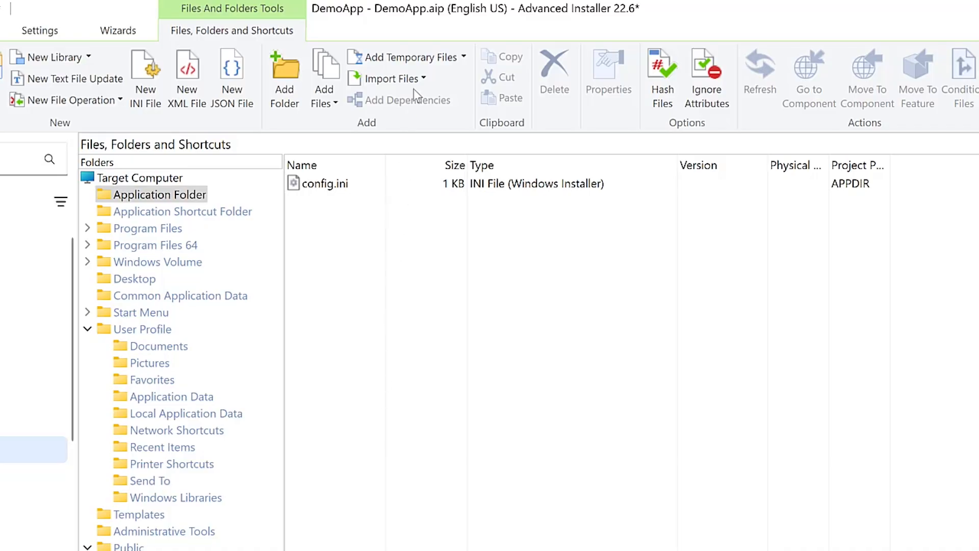
left_click(395, 78)
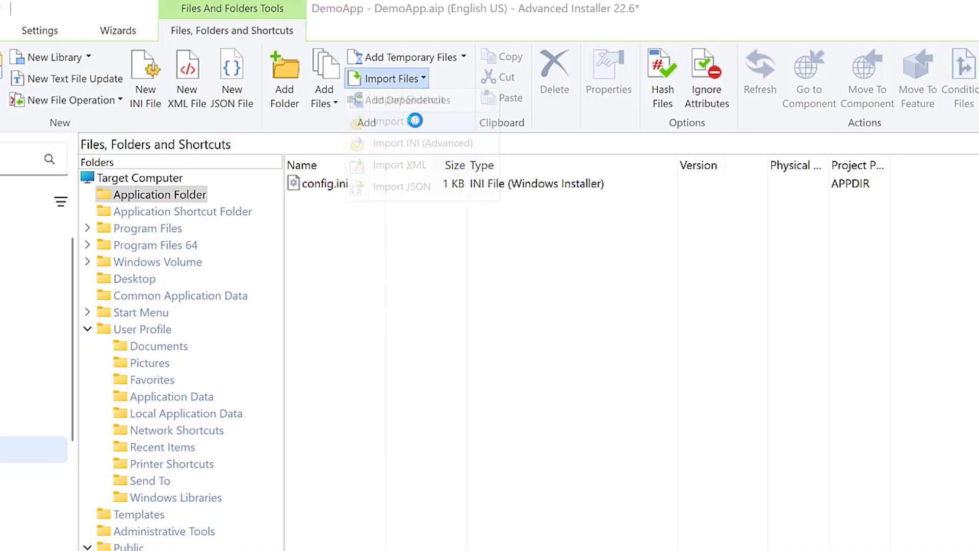
- Import configFile.ini from the Desktop into the Application Folder via Import INI
left_click(386, 78)
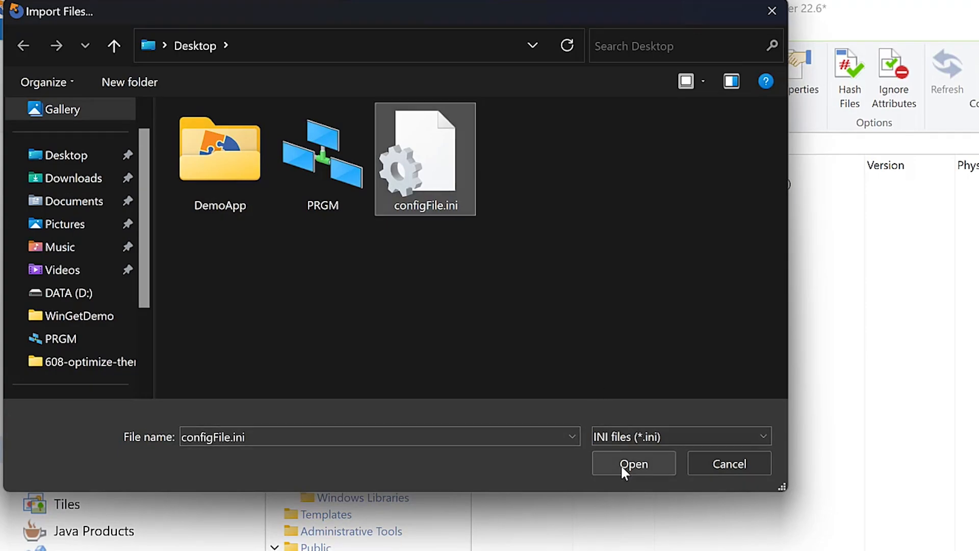
left_click(633, 463)
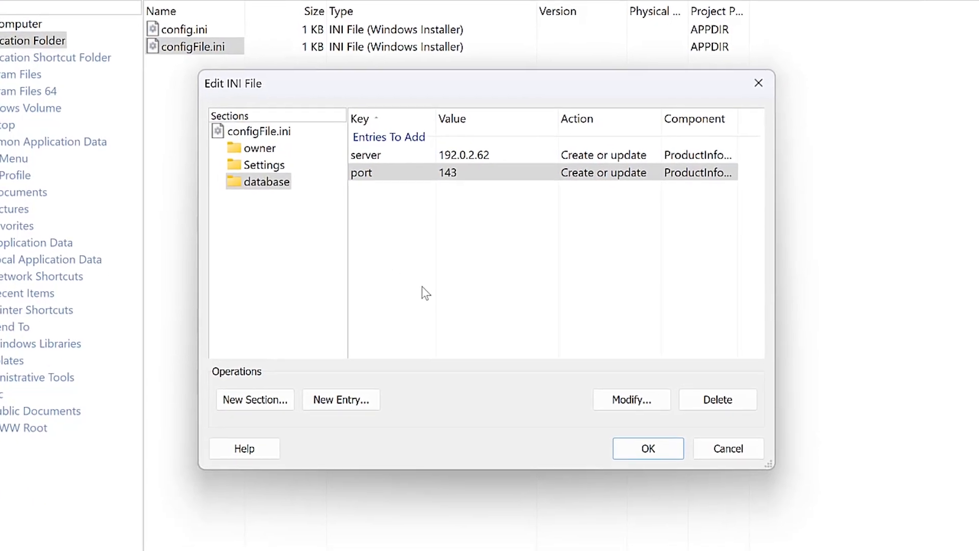
mouse_move(400, 212)
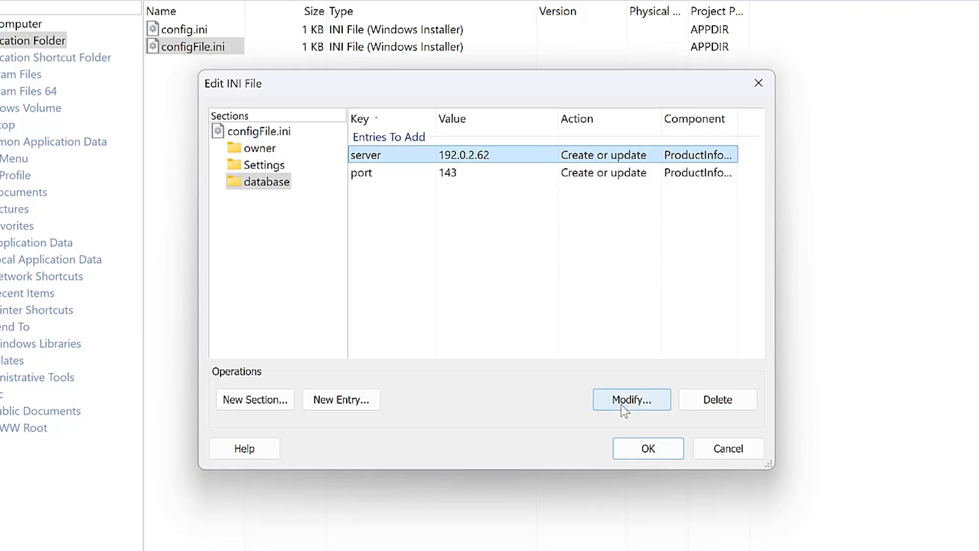
- Change the database server value to 192.0.2.65, delete the port entry and save the edits
left_click(631, 400)
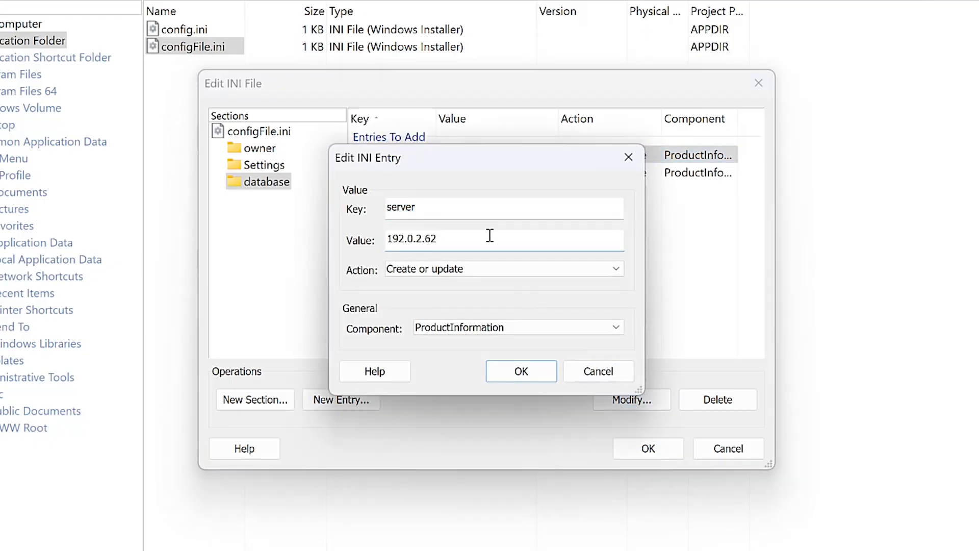
left_click(521, 371)
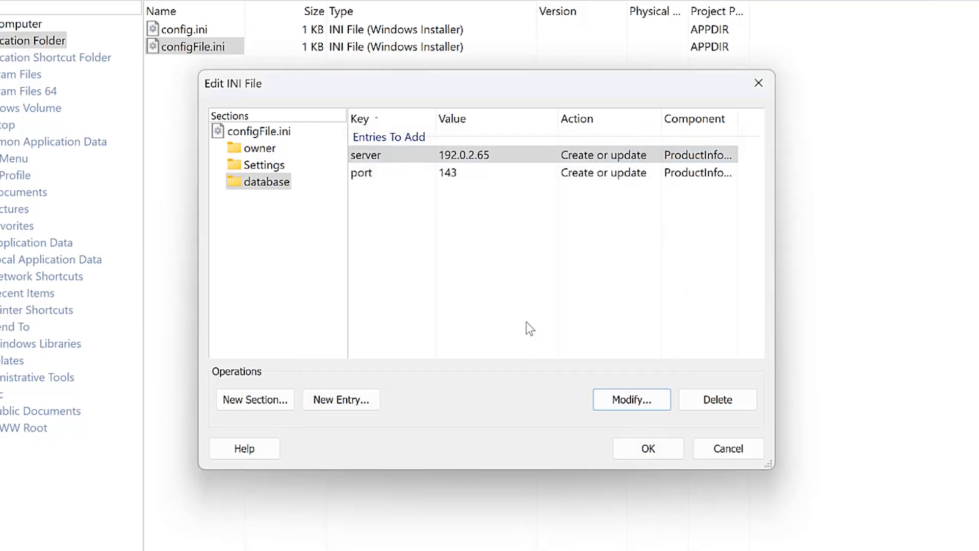
left_click(446, 173)
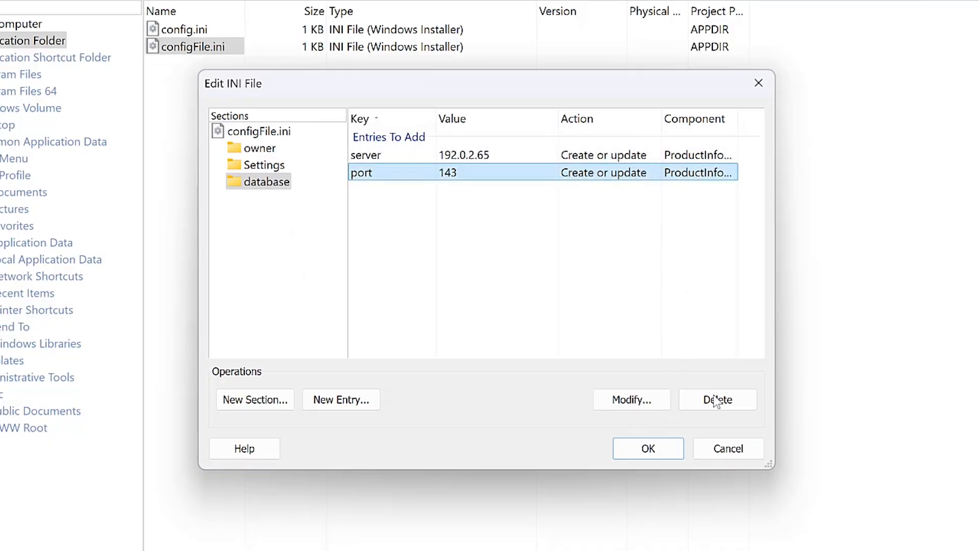
left_click(717, 400)
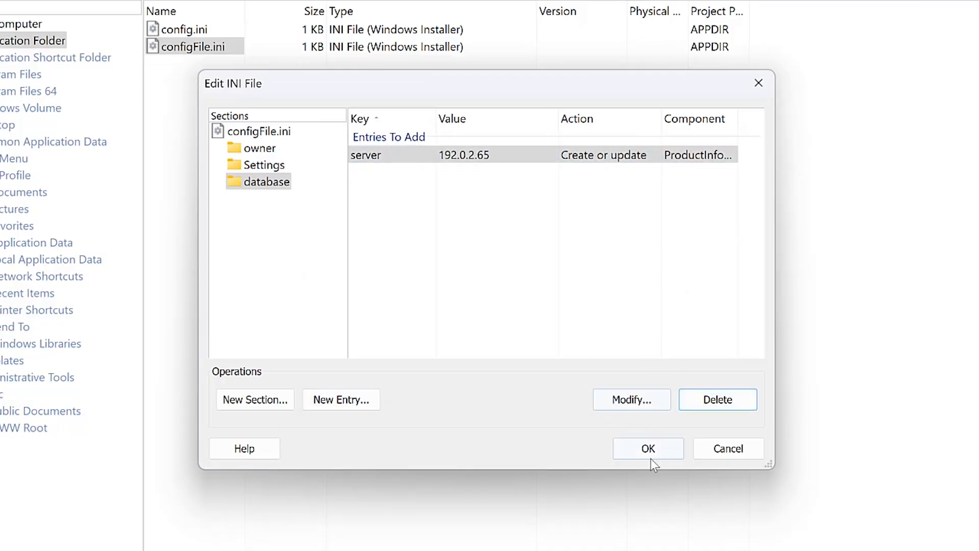
left_click(647, 449)
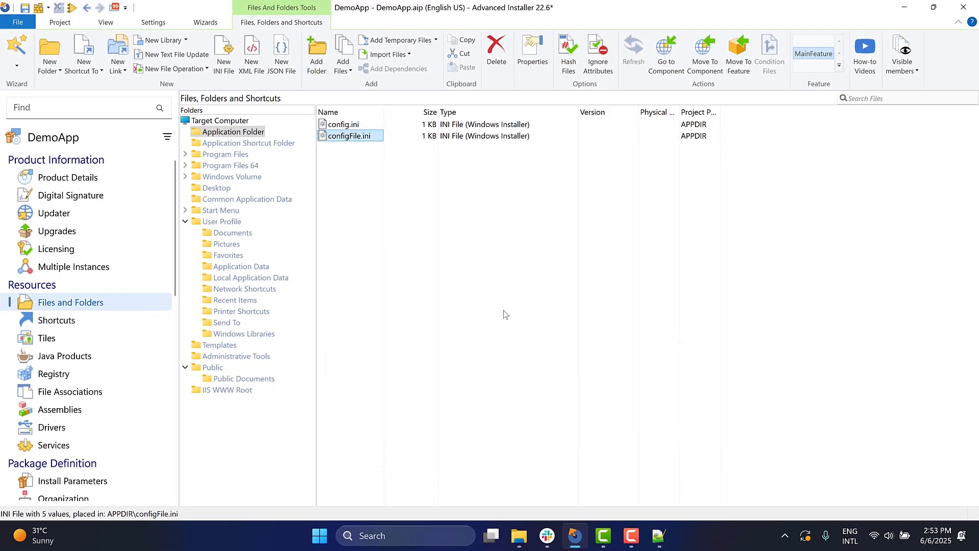